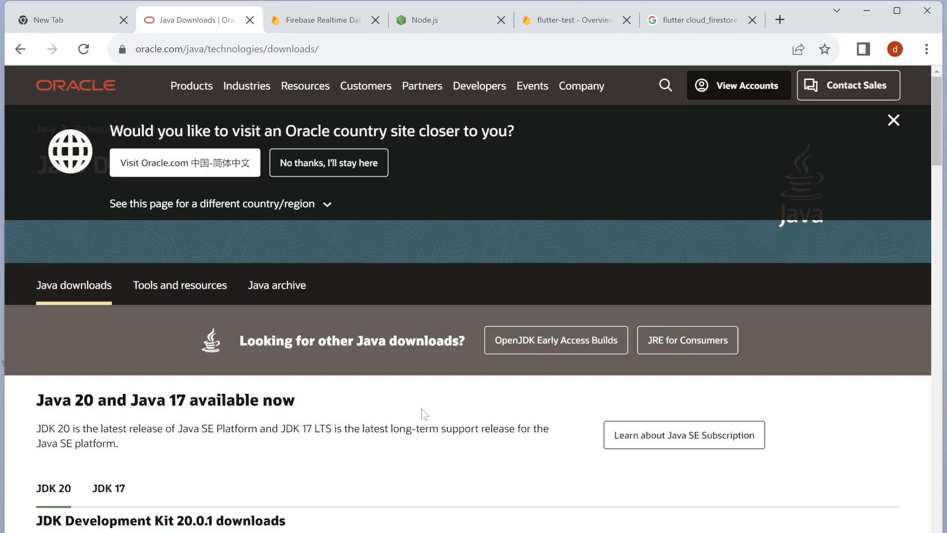
{"action": "mouse_move", "coordinate": [360, 69]}
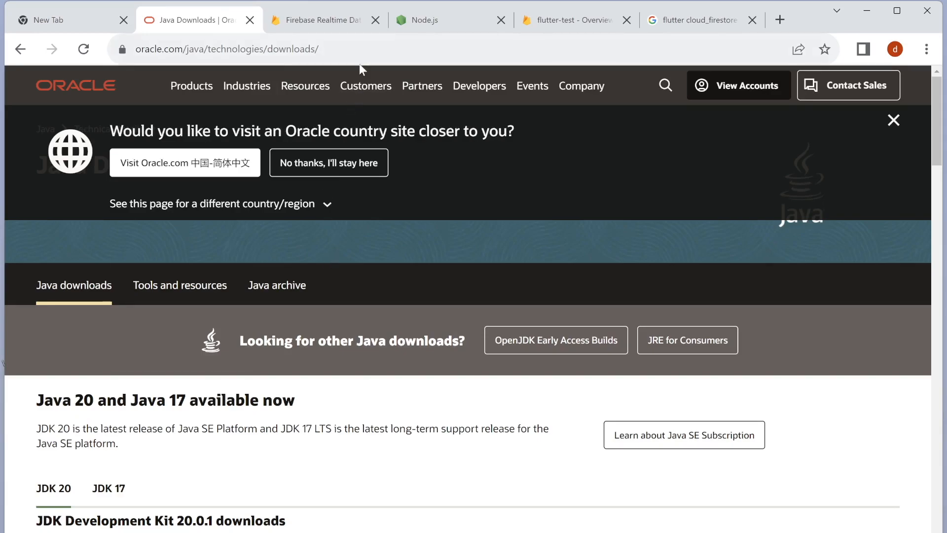
Show the Windows JDK 20.0.1 downloads, including the x64 installer, on Oracle's Java page.
{"action": "left_click", "coordinate": [224, 49]}
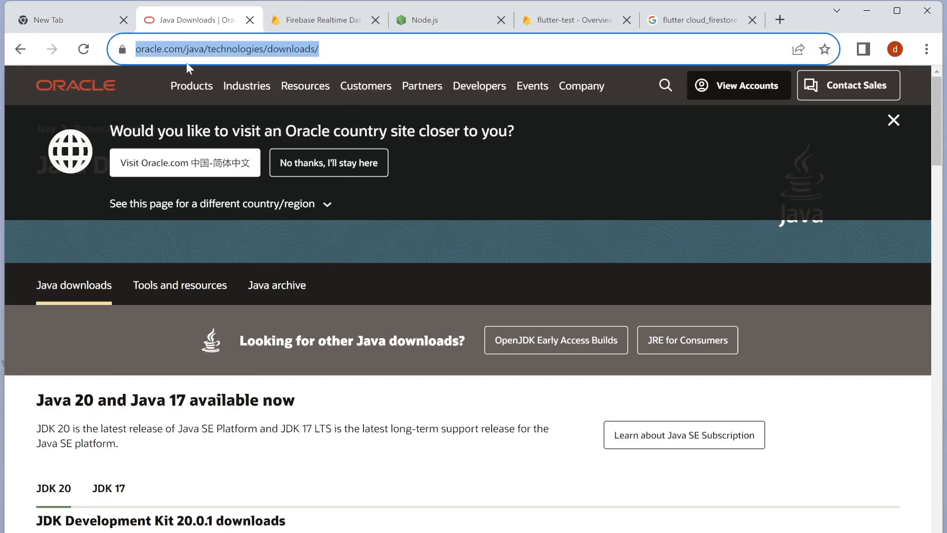
{"action": "mouse_move", "coordinate": [337, 82]}
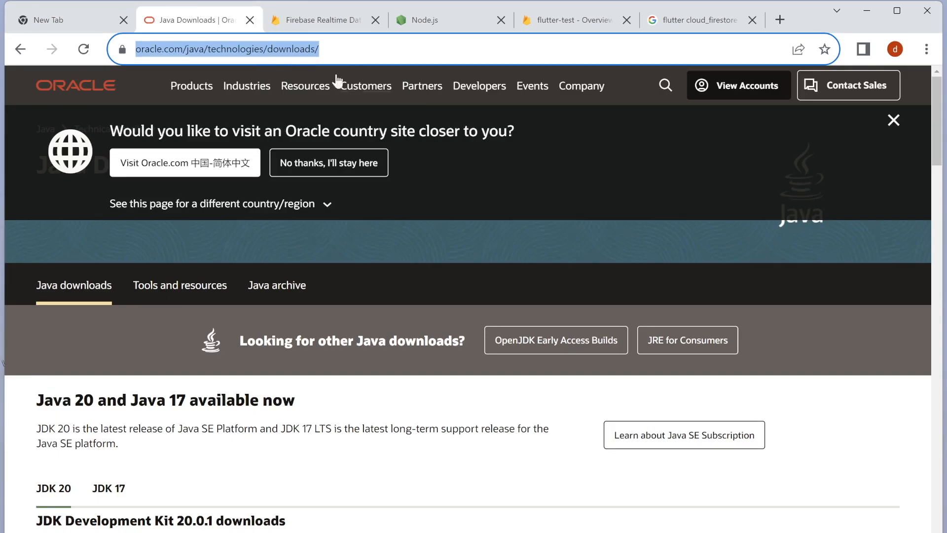
{"action": "mouse_move", "coordinate": [387, 494]}
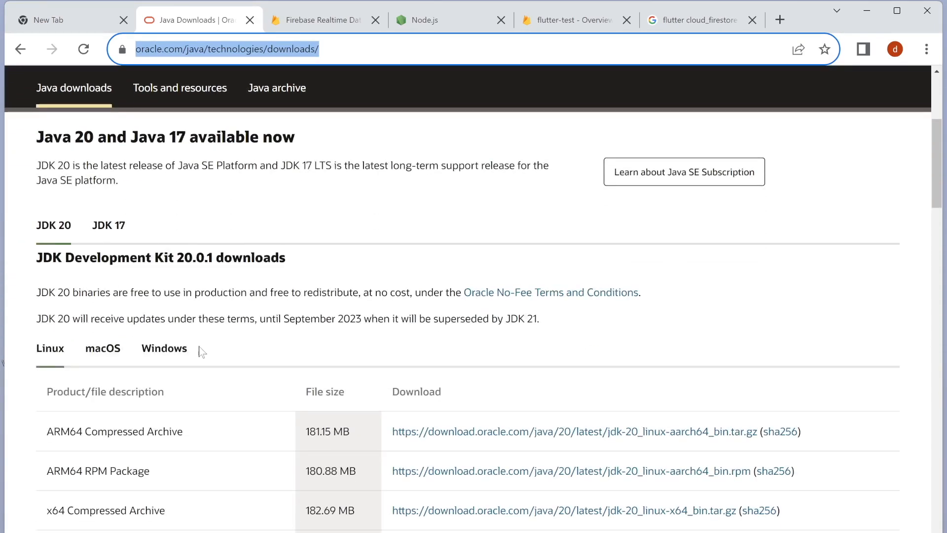
{"action": "left_click", "coordinate": [164, 348]}
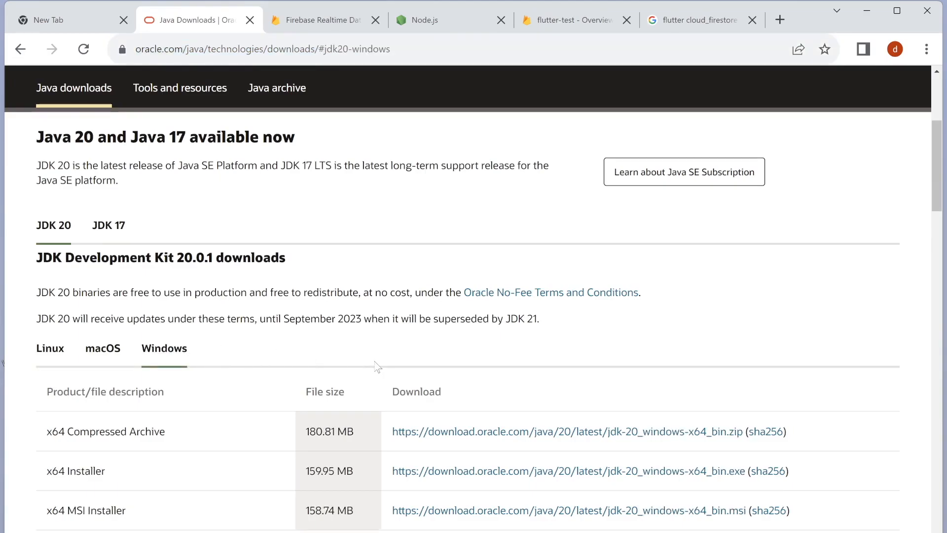
{"action": "mouse_move", "coordinate": [667, 478]}
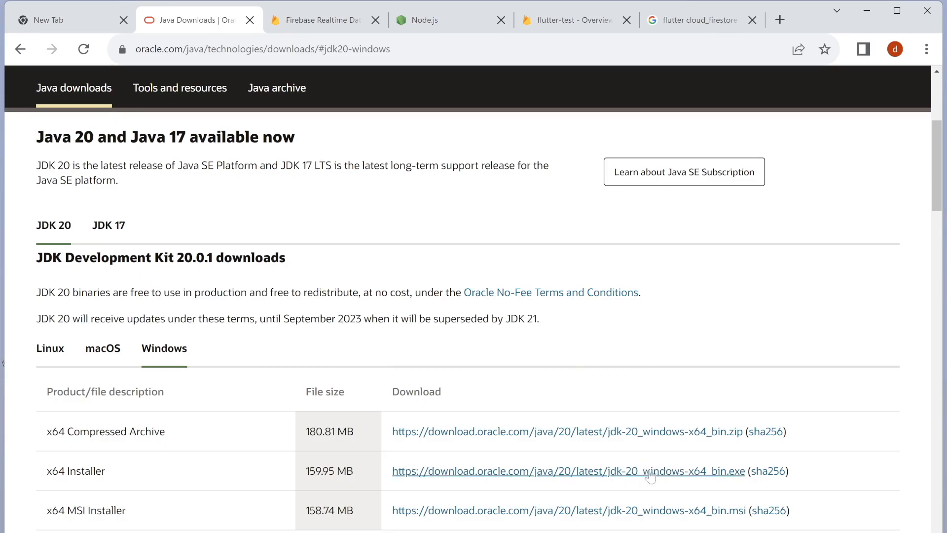
{"action": "mouse_move", "coordinate": [596, 474]}
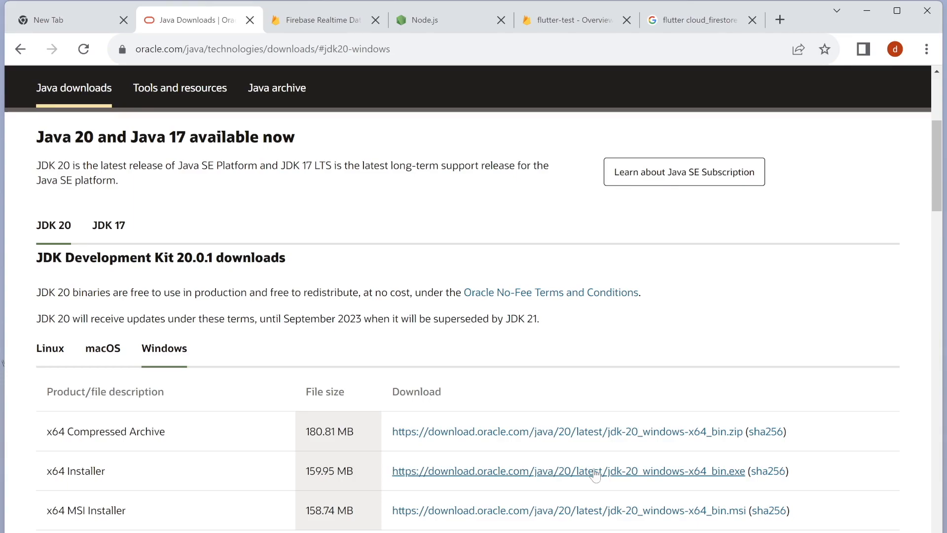
{"action": "mouse_move", "coordinate": [596, 476]}
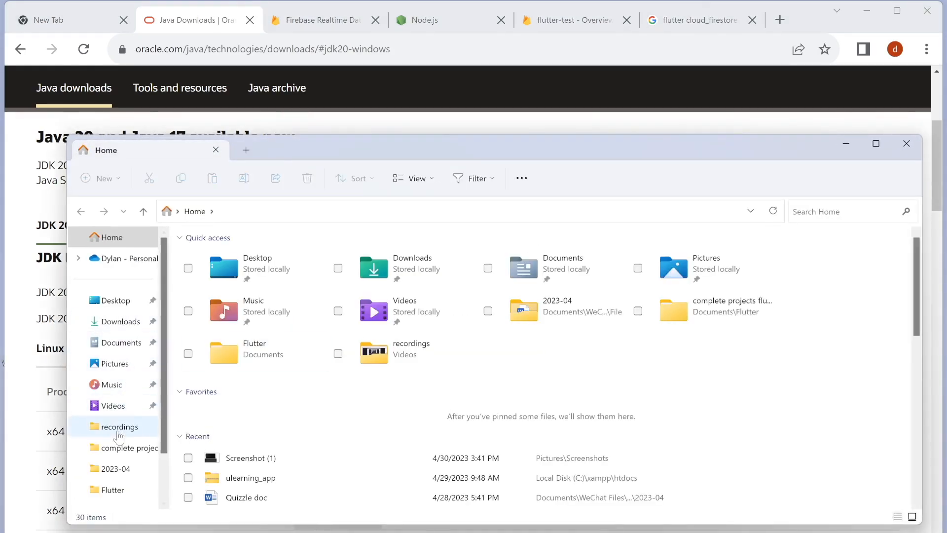
Open Downloads to find the jdk-20_windows-x64_bin installer.
{"action": "left_click", "coordinate": [121, 322]}
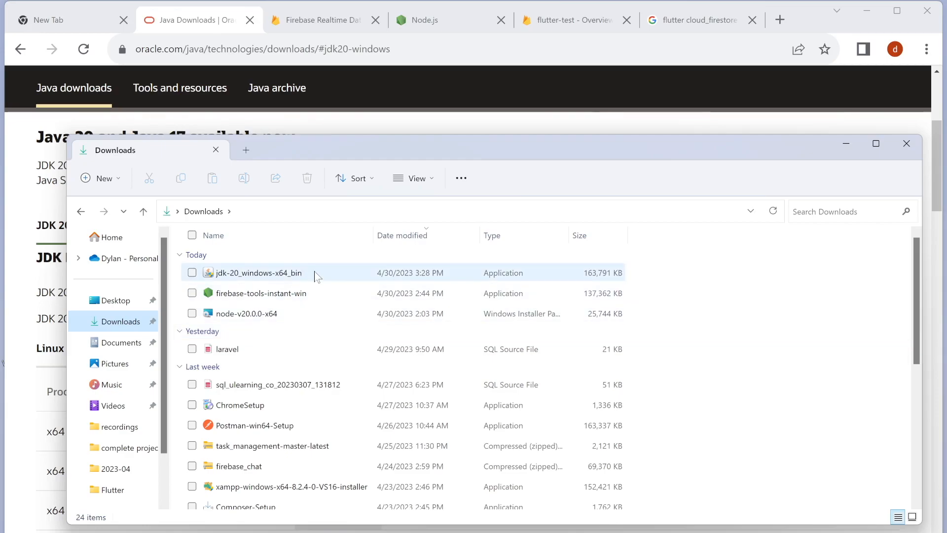
{"action": "mouse_move", "coordinate": [337, 283]}
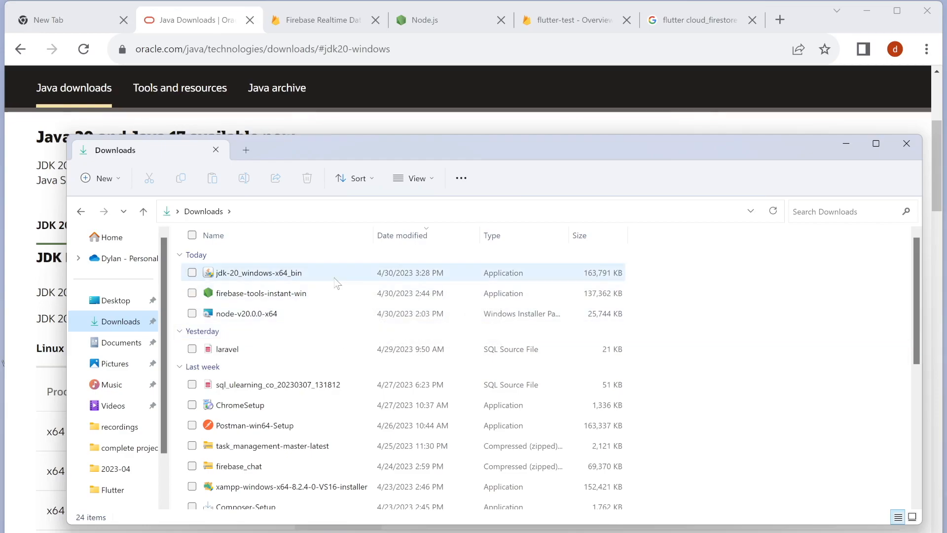
{"action": "mouse_move", "coordinate": [336, 282]}
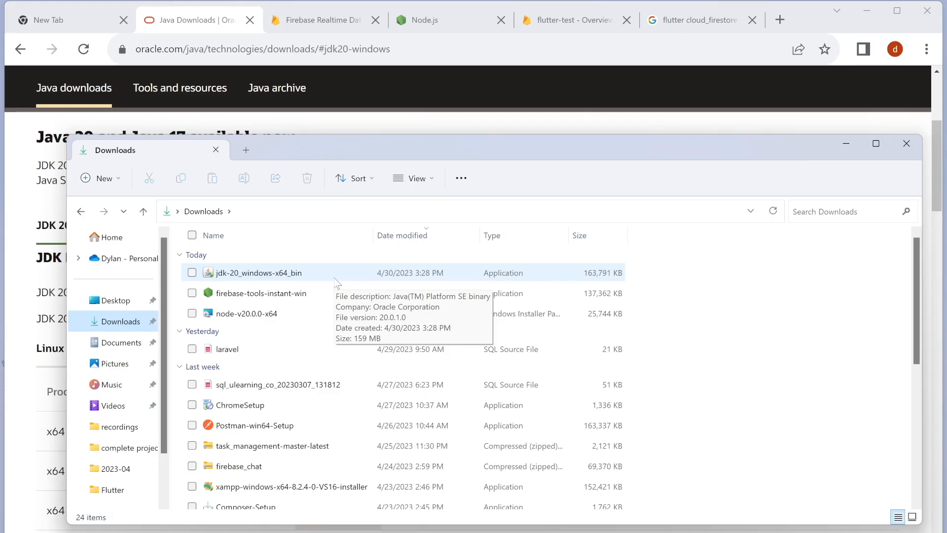
{"action": "mouse_move", "coordinate": [284, 284]}
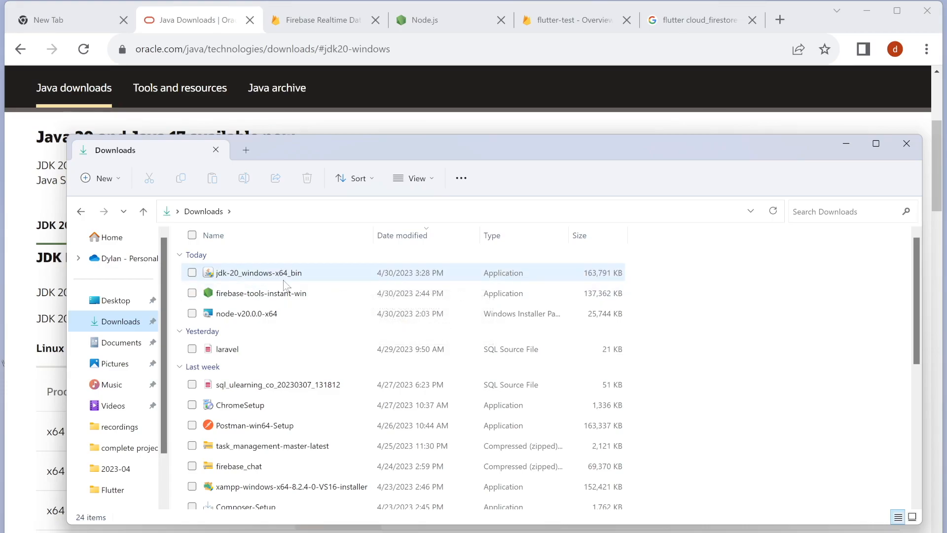
{"action": "mouse_move", "coordinate": [284, 284]}
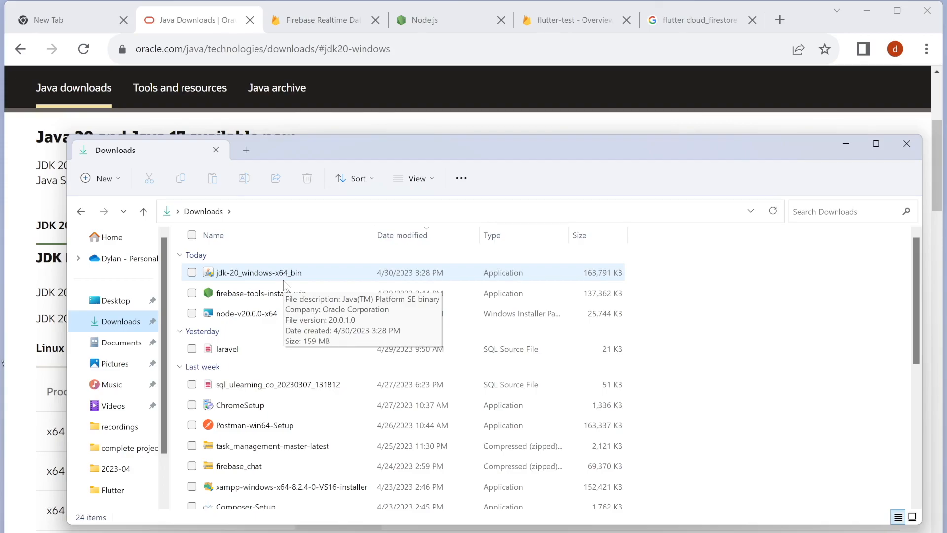
{"action": "mouse_move", "coordinate": [661, 270]}
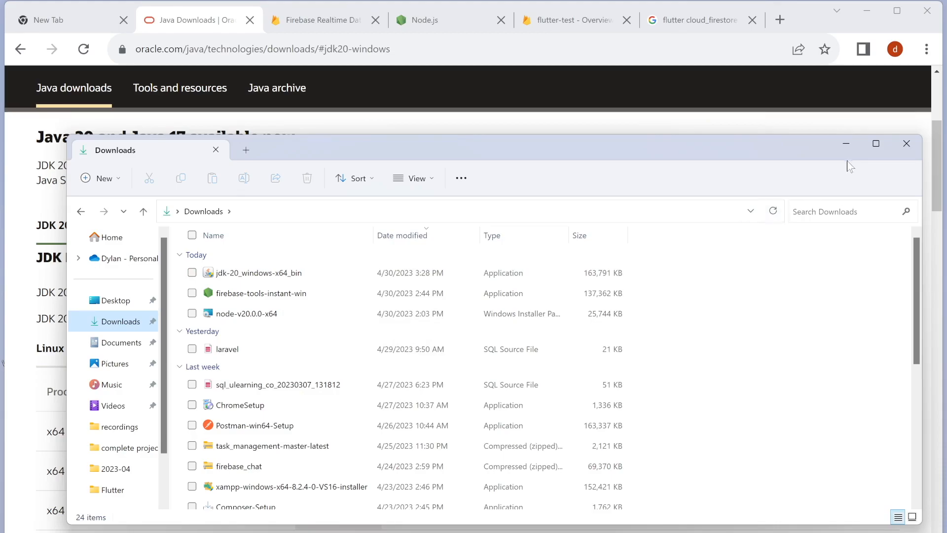
{"action": "mouse_move", "coordinate": [701, 179]}
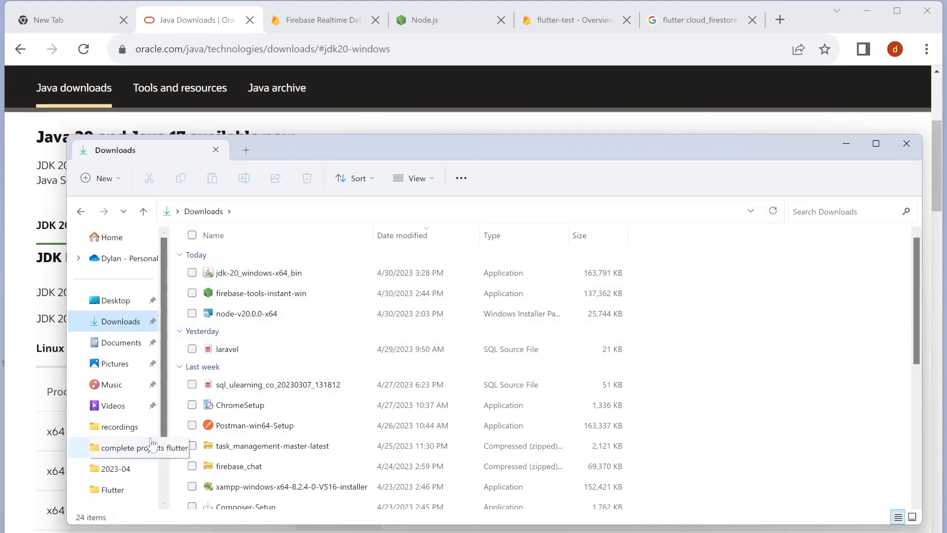
Browse to C:\Program Files\Java\jdk-20\bin and copy its folder path.
{"action": "left_click", "coordinate": [111, 448]}
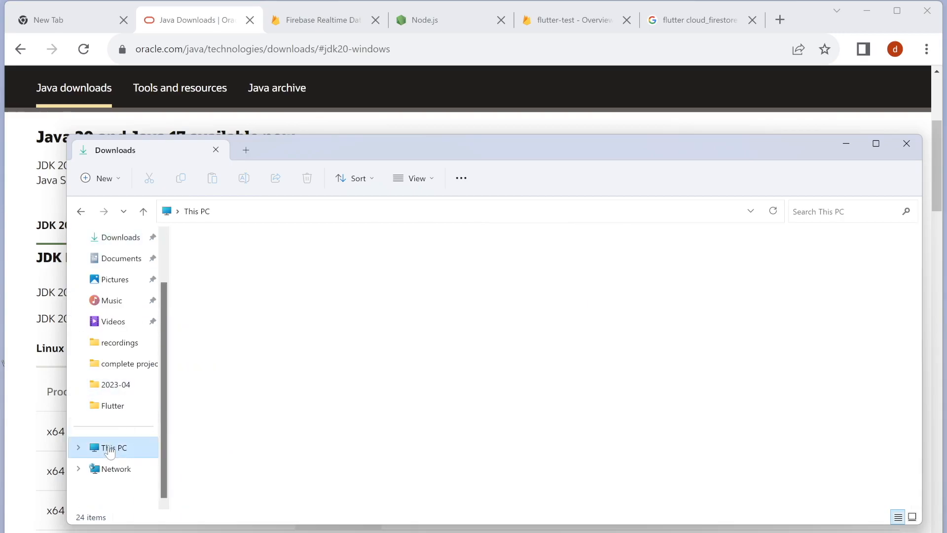
{"action": "double_click", "coordinate": [113, 448]}
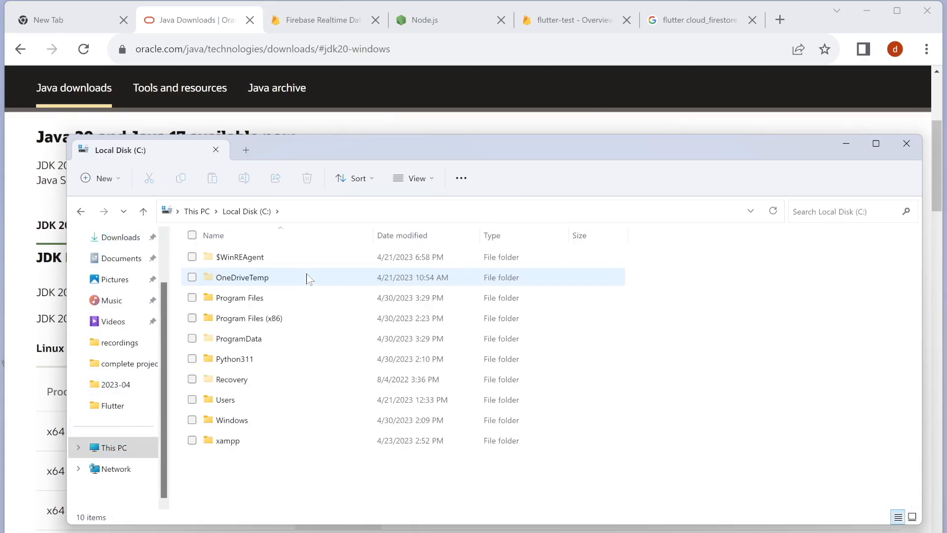
{"action": "double_click", "coordinate": [239, 297]}
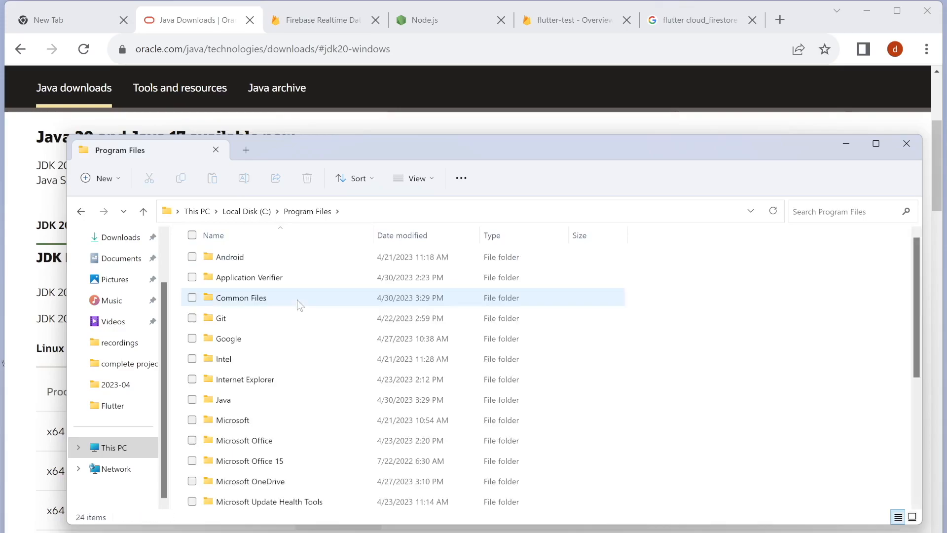
{"action": "double_click", "coordinate": [218, 399]}
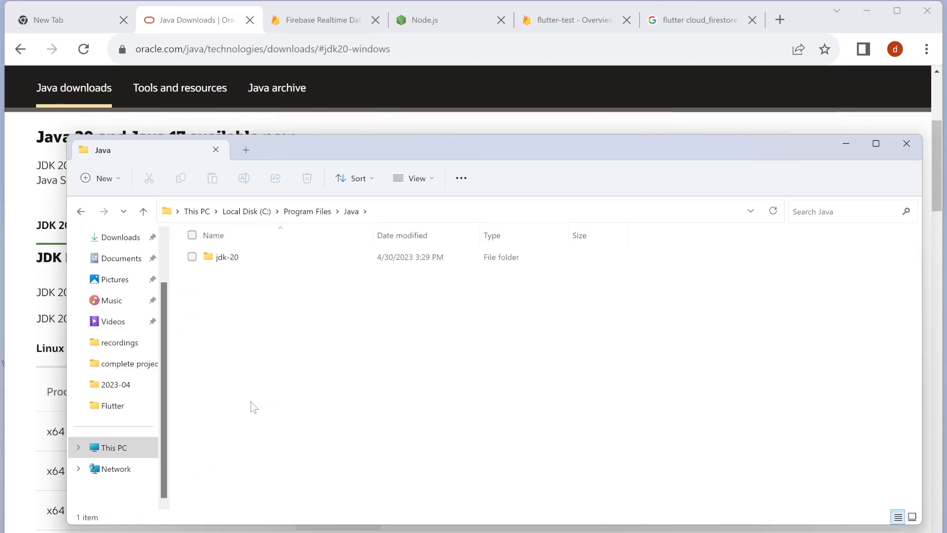
{"action": "double_click", "coordinate": [226, 257]}
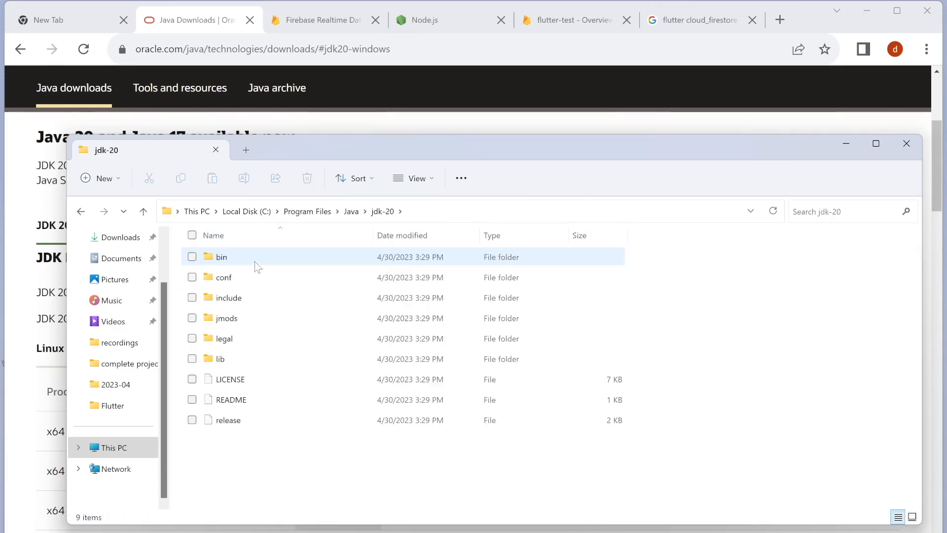
{"action": "double_click", "coordinate": [221, 257]}
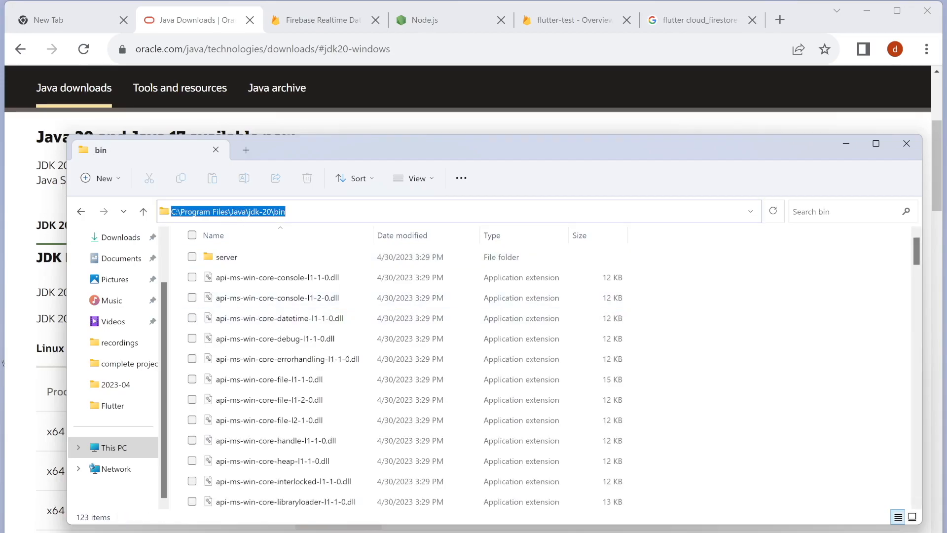
{"action": "right_click", "coordinate": [227, 211]}
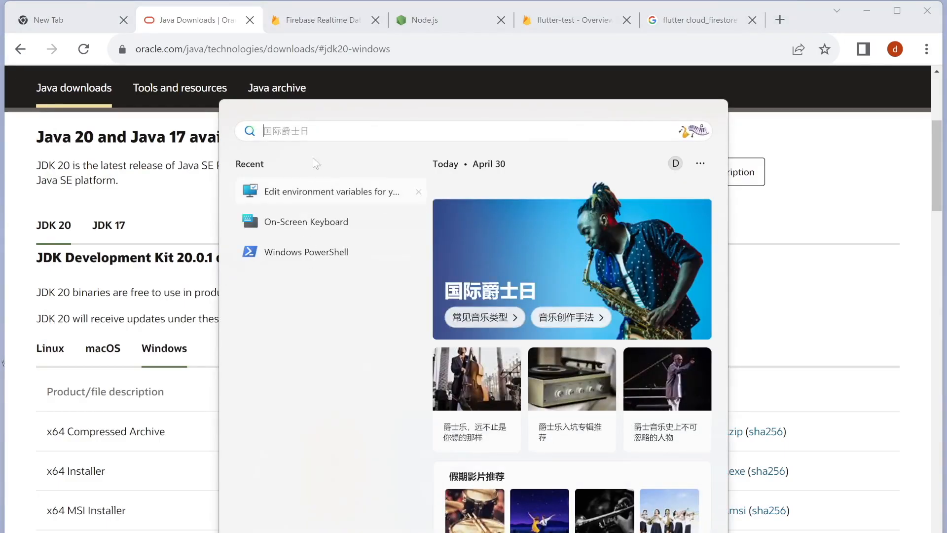
Search 'env' and open 'Edit environment variables for your account'.
{"action": "type", "text": "env"}
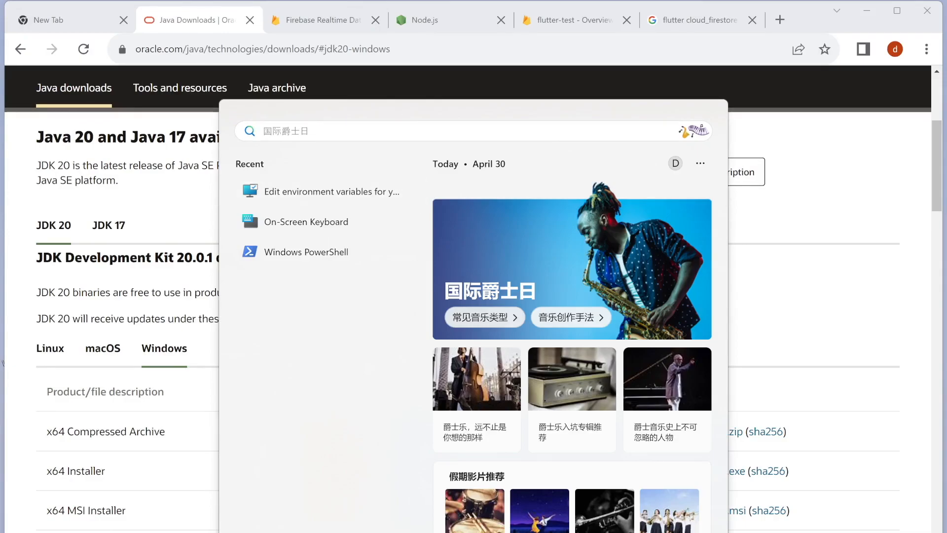
{"action": "type", "text": "env"}
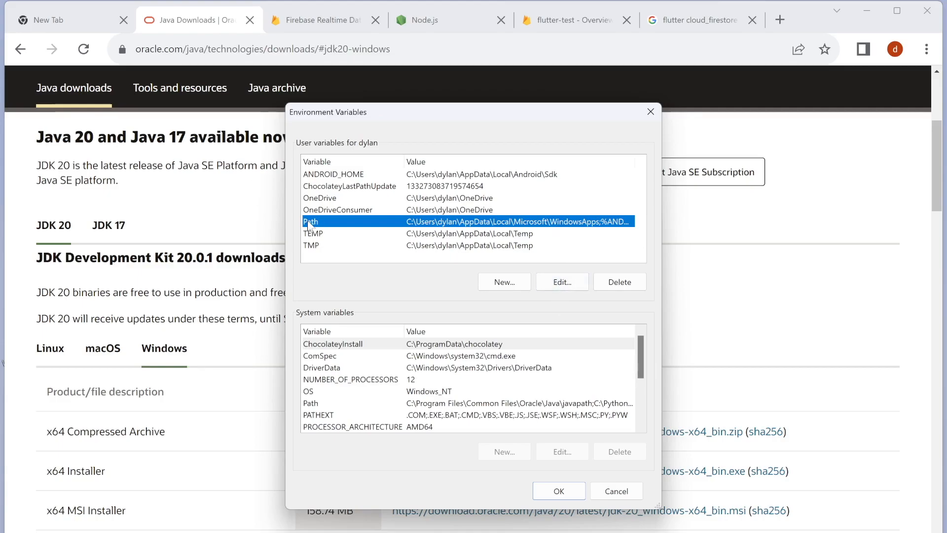
Add C:\Program Files\Java\jdk-20\bin to the user Path and delete the duplicate entry.
{"action": "left_click", "coordinate": [562, 282]}
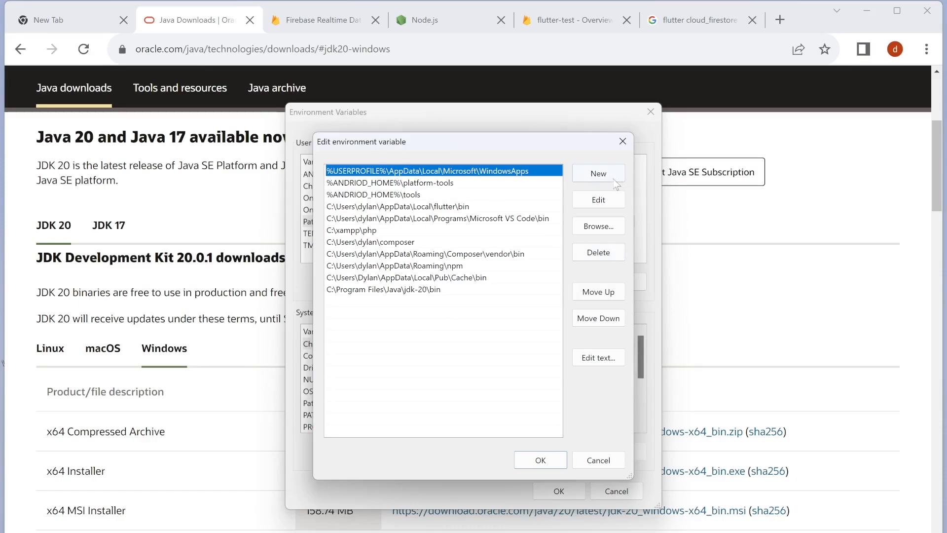
{"action": "left_click", "coordinate": [598, 173]}
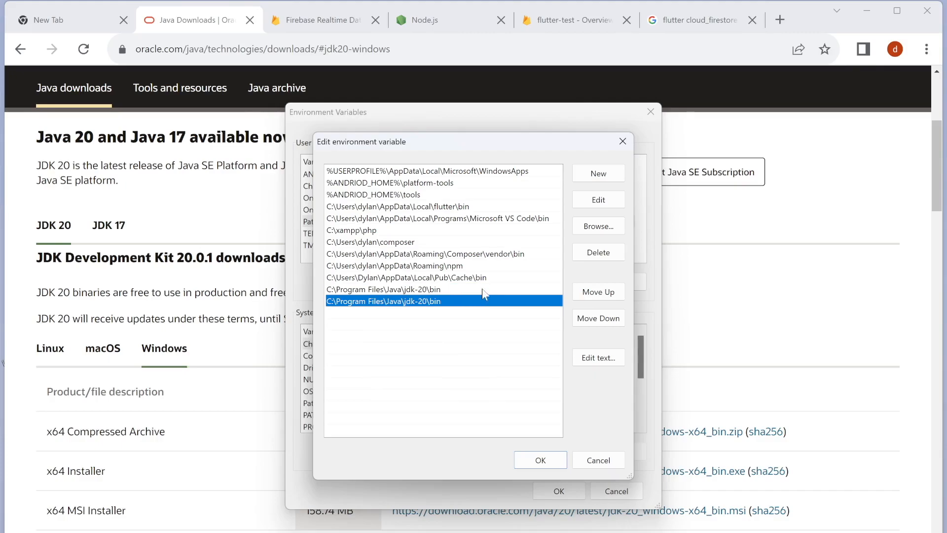
{"action": "left_click", "coordinate": [382, 289]}
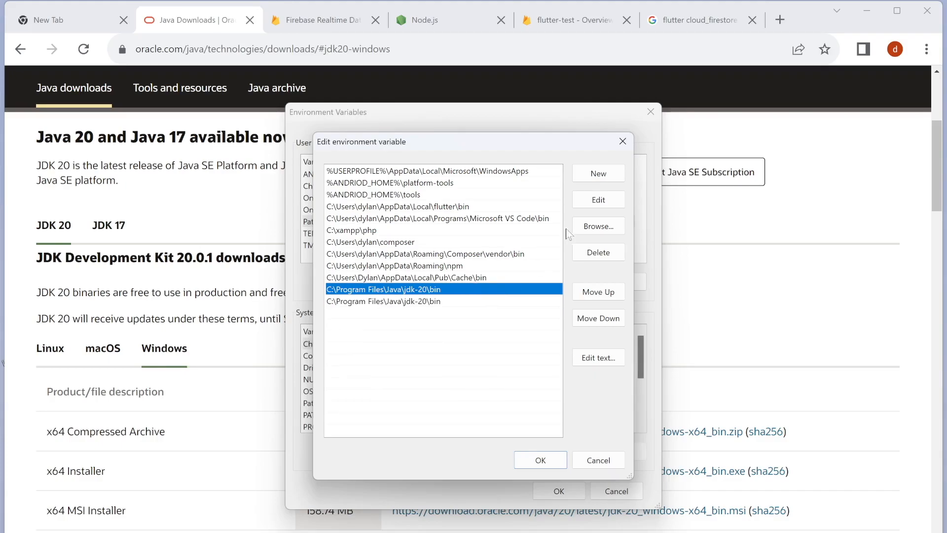
{"action": "left_click", "coordinate": [599, 252]}
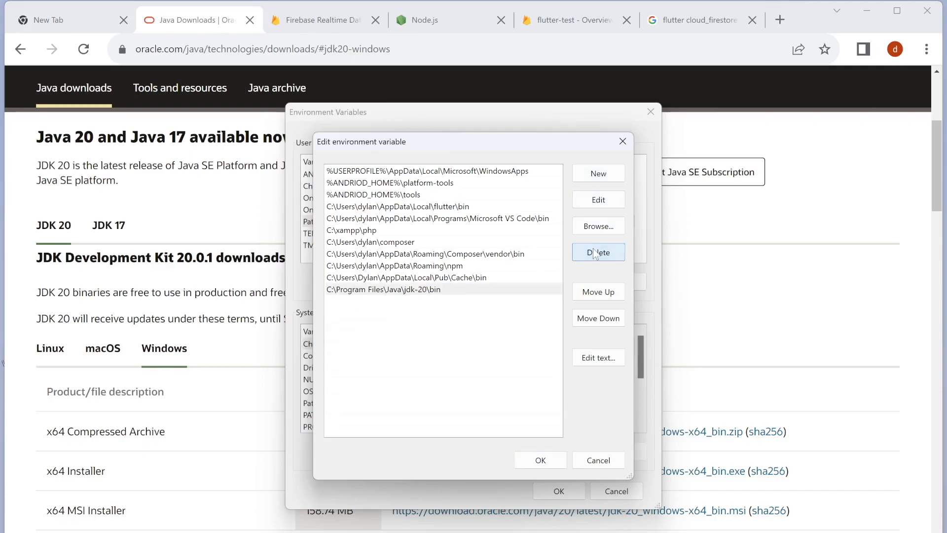
{"action": "mouse_move", "coordinate": [401, 298]}
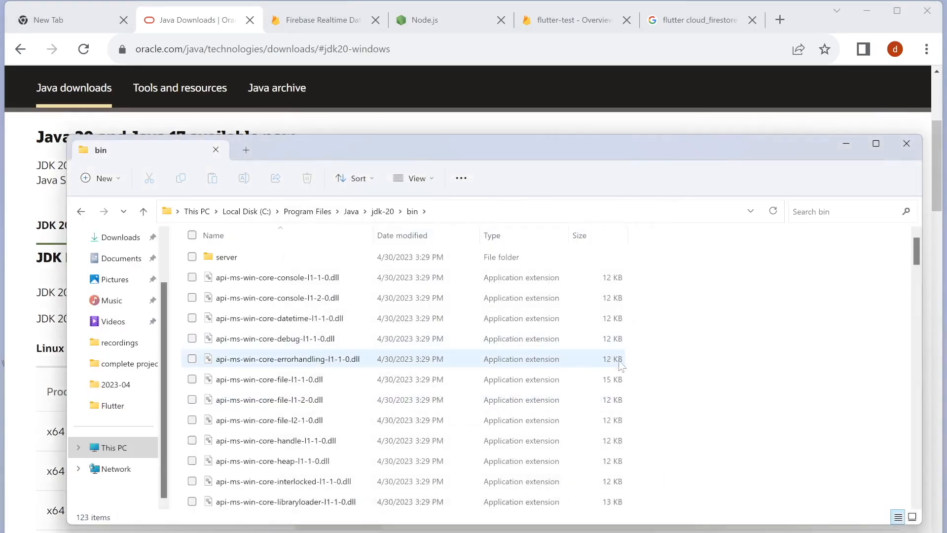
Close the bin folder window and launch PowerShell as Administrator from the taskbar.
{"action": "left_click", "coordinate": [907, 143]}
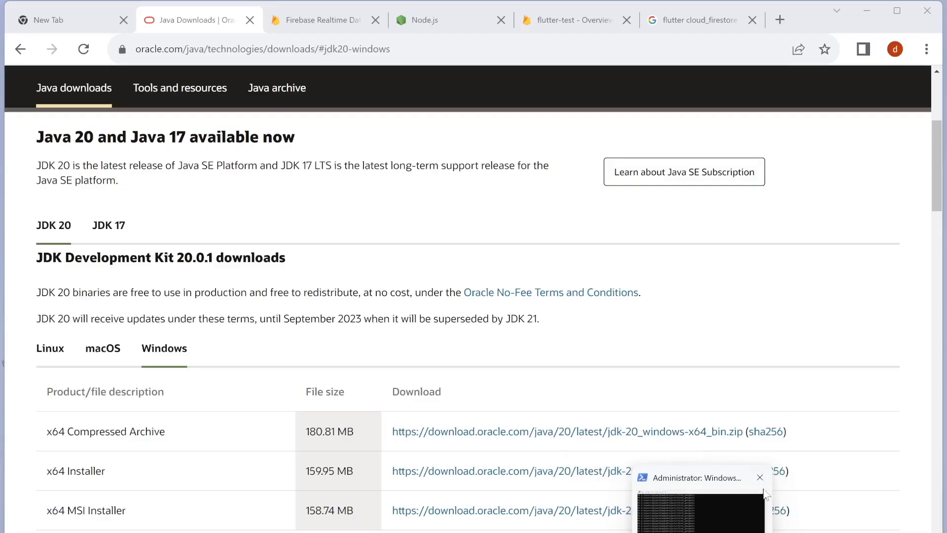
{"action": "left_click", "coordinate": [760, 477]}
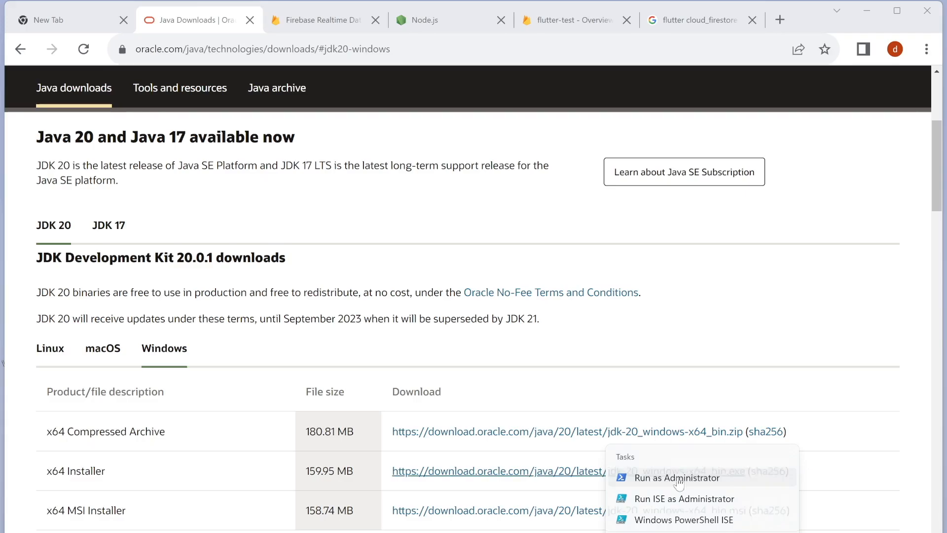
{"action": "left_click", "coordinate": [678, 479]}
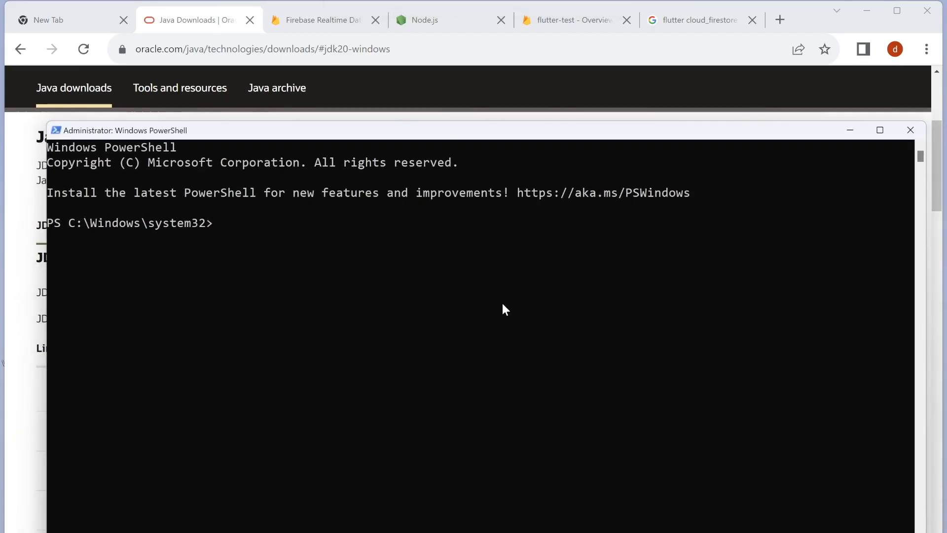
Run keytool and scroll through its key and certificate command list.
{"action": "type", "text": "key"}
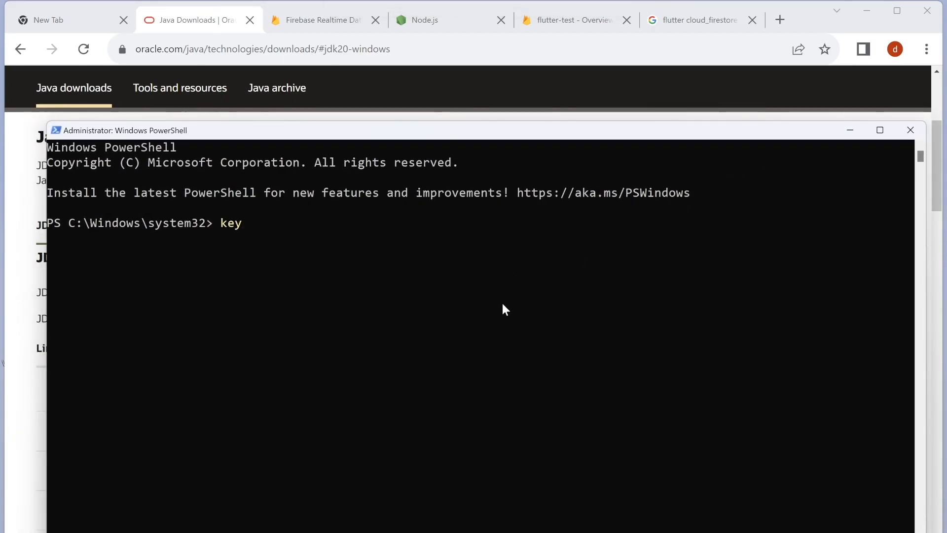
{"action": "type", "text": "tool"}
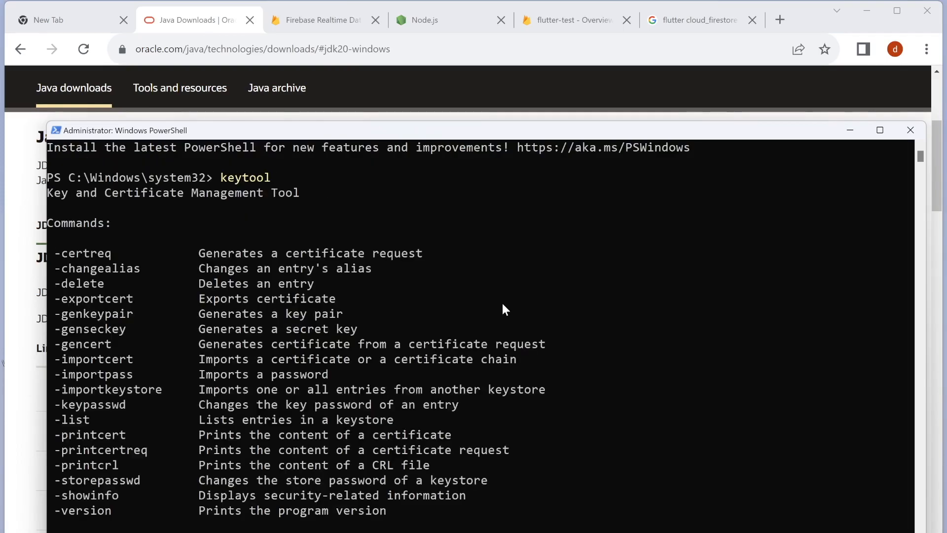
{"action": "mouse_move", "coordinate": [224, 183]}
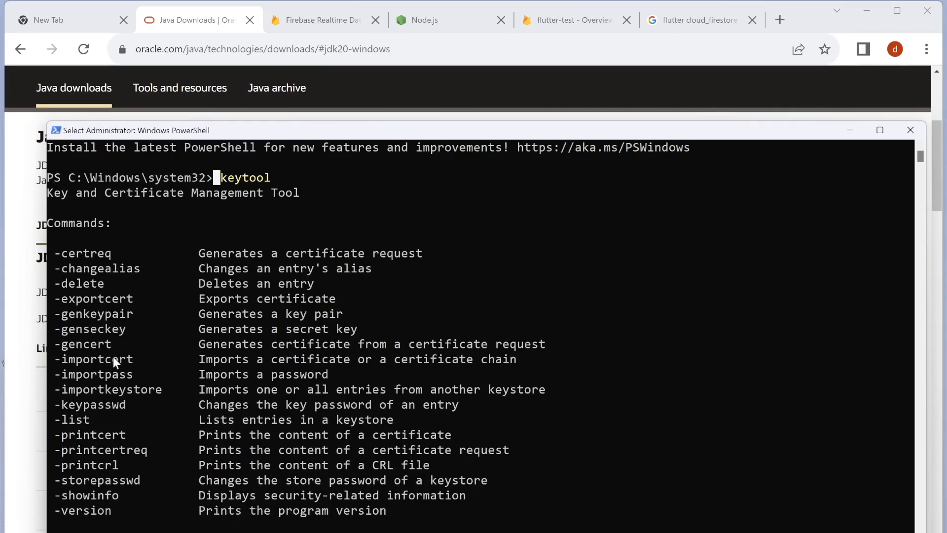
{"action": "scroll", "scroll_direction": "down", "scroll_amount": 3}
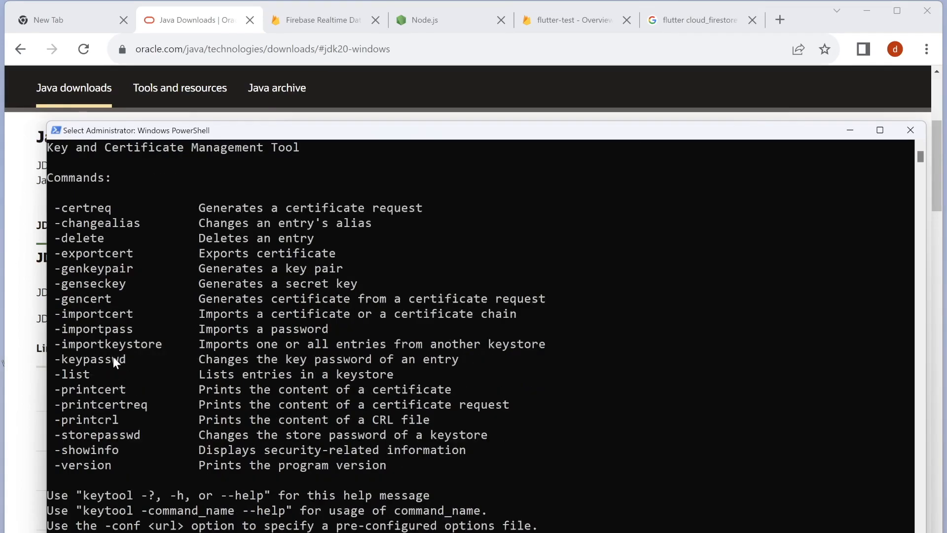